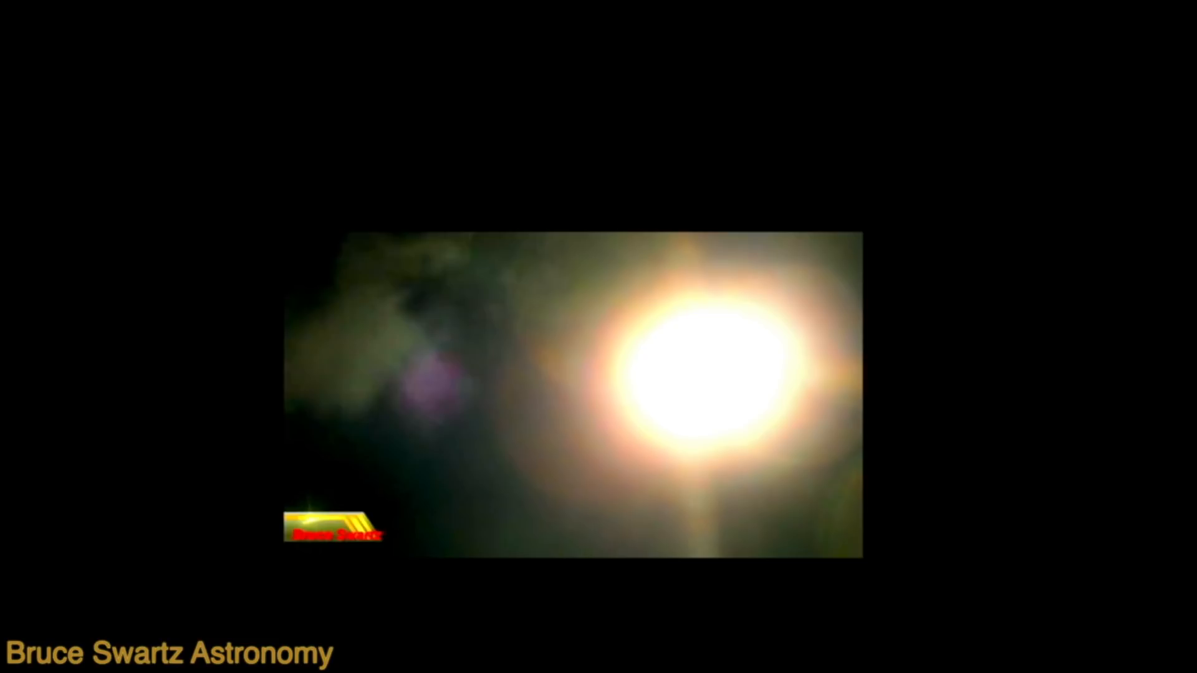
mouse_move(351, 410)
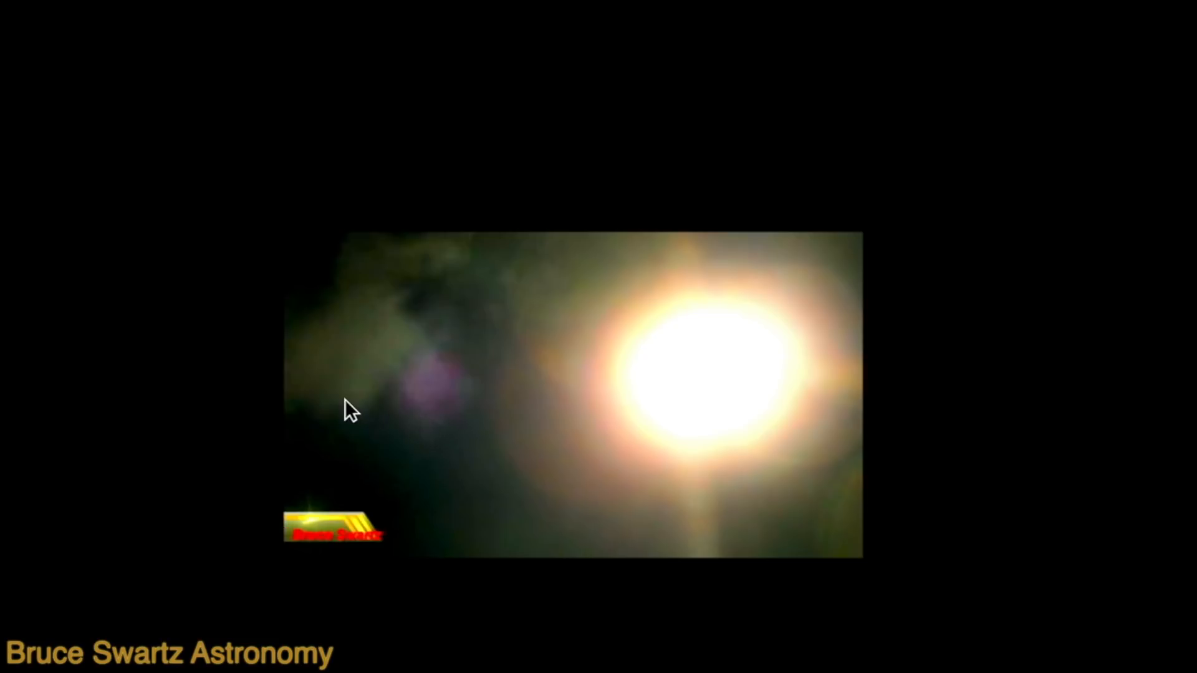
mouse_move(423, 418)
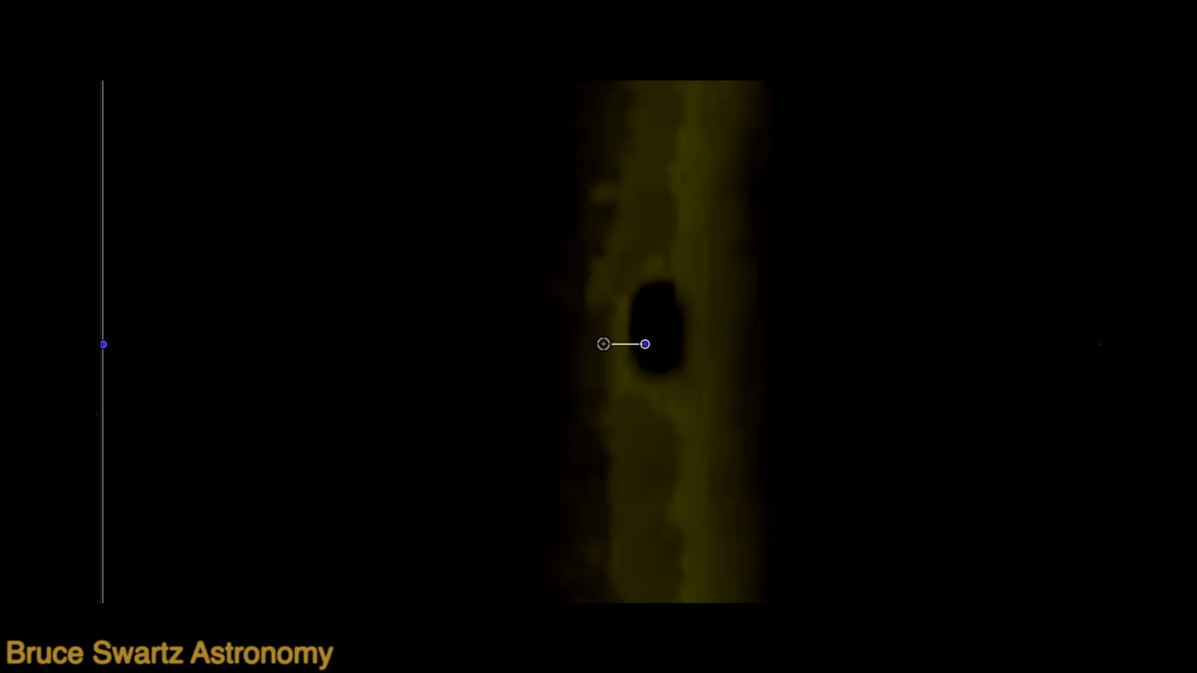
mouse_move(700, 372)
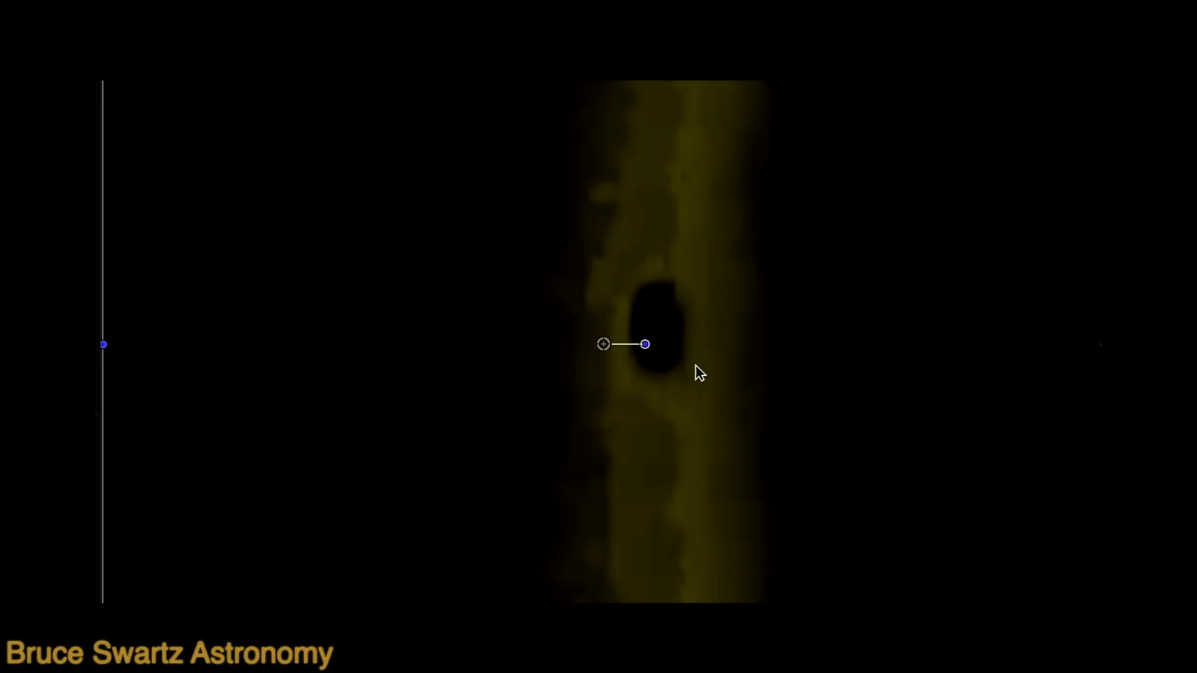
mouse_move(702, 320)
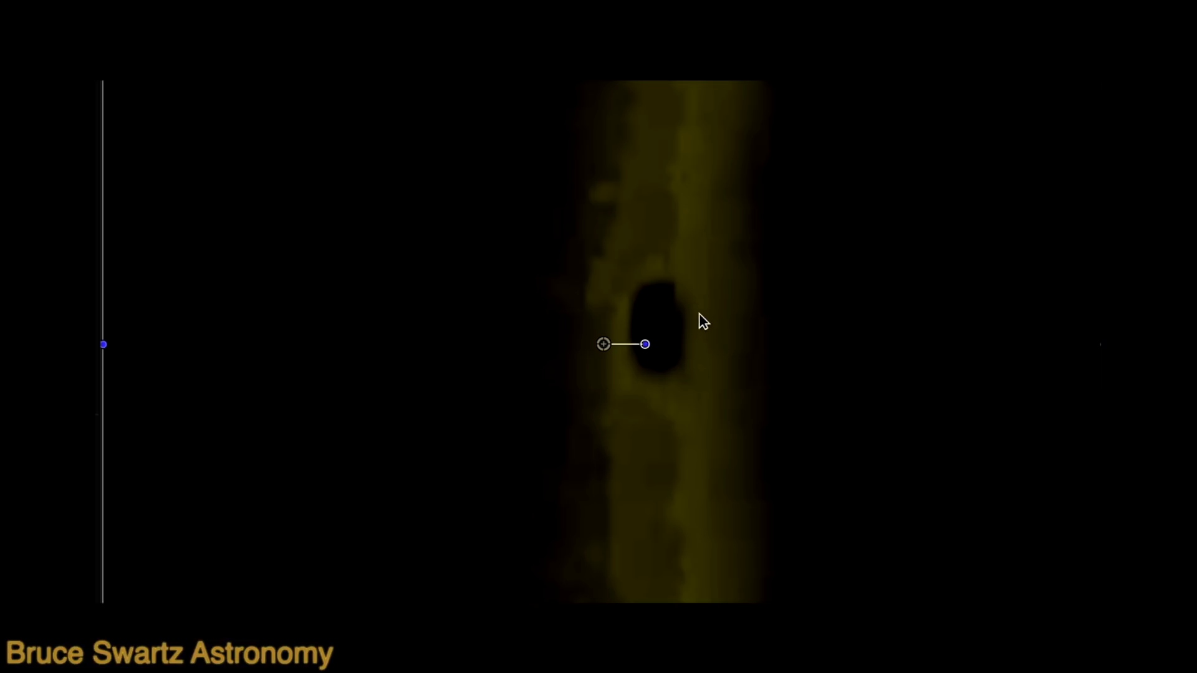